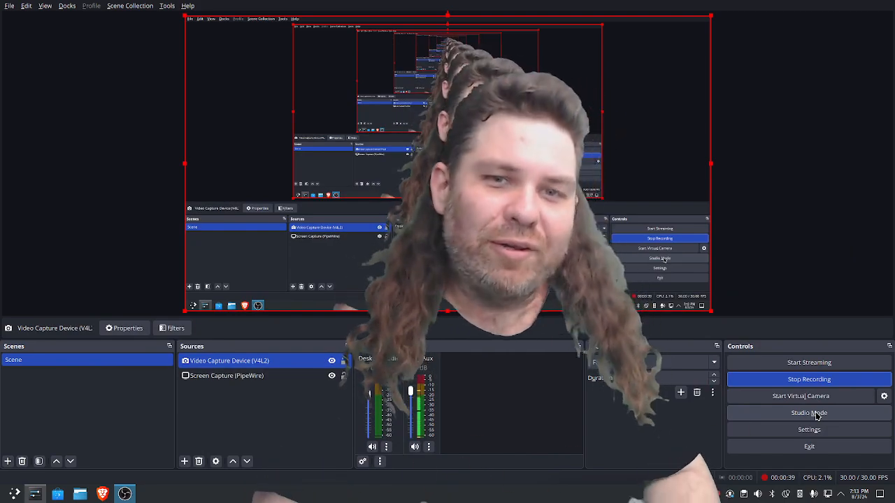
left_click(809, 413)
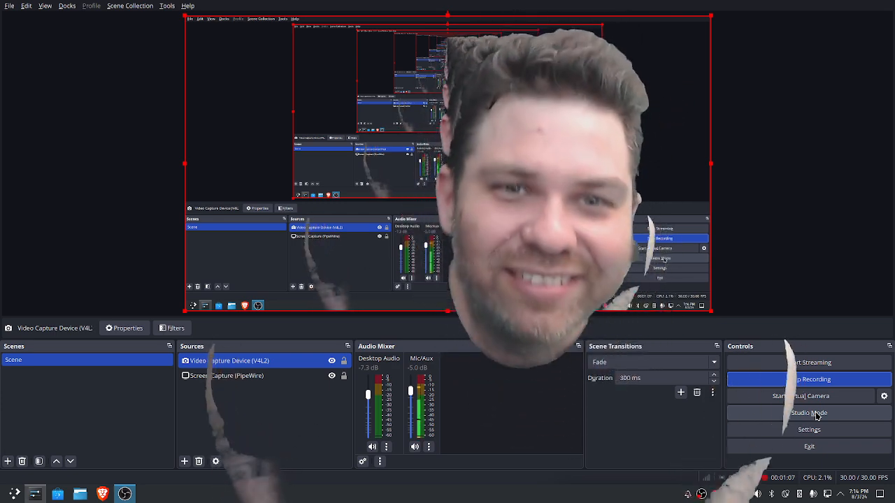
left_click(808, 379)
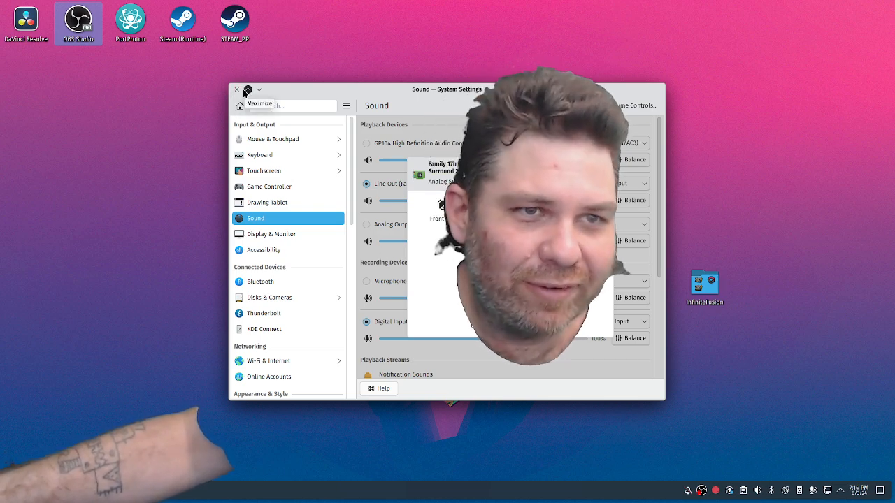
left_click(237, 90)
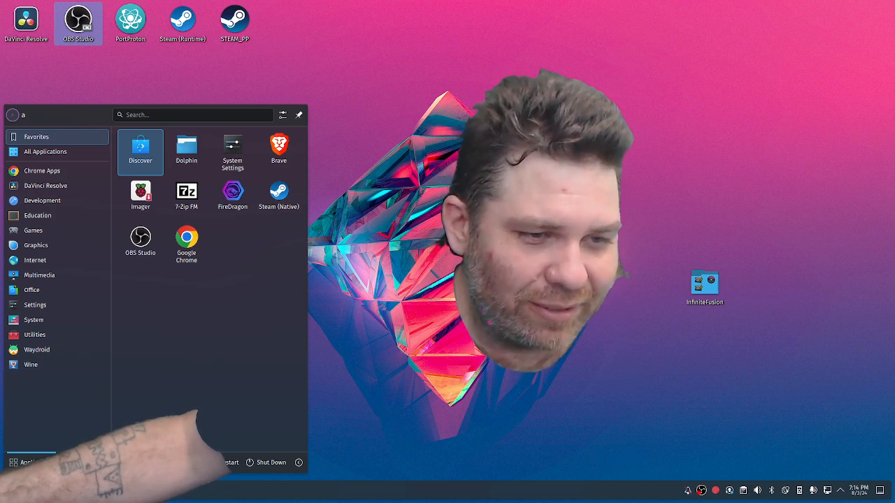
left_click(140, 238)
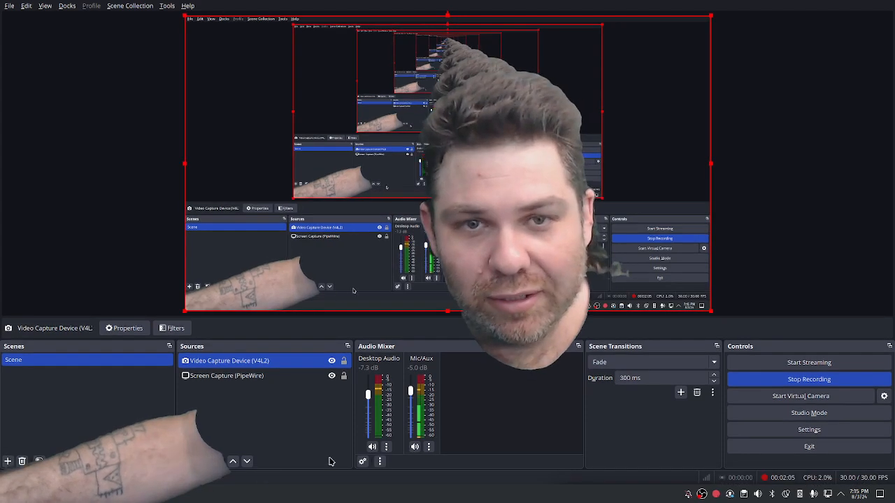